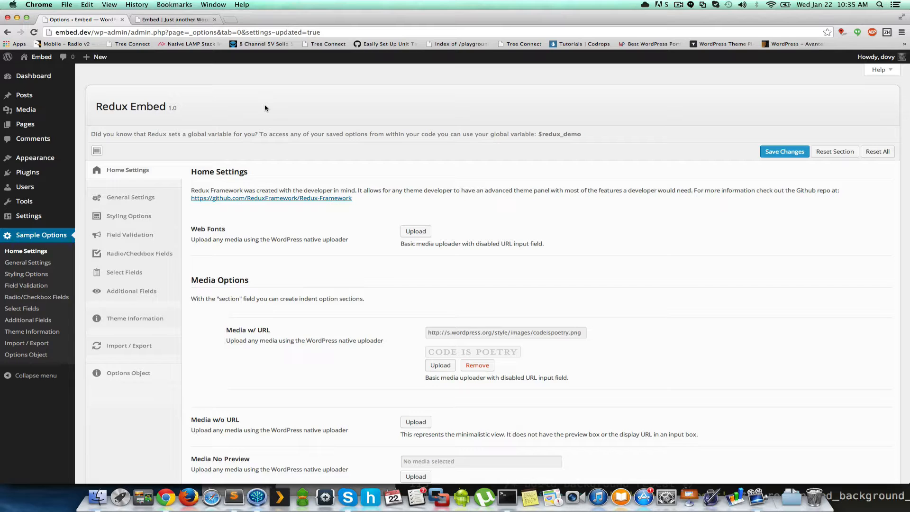
pyautogui.moveTo(364, 216)
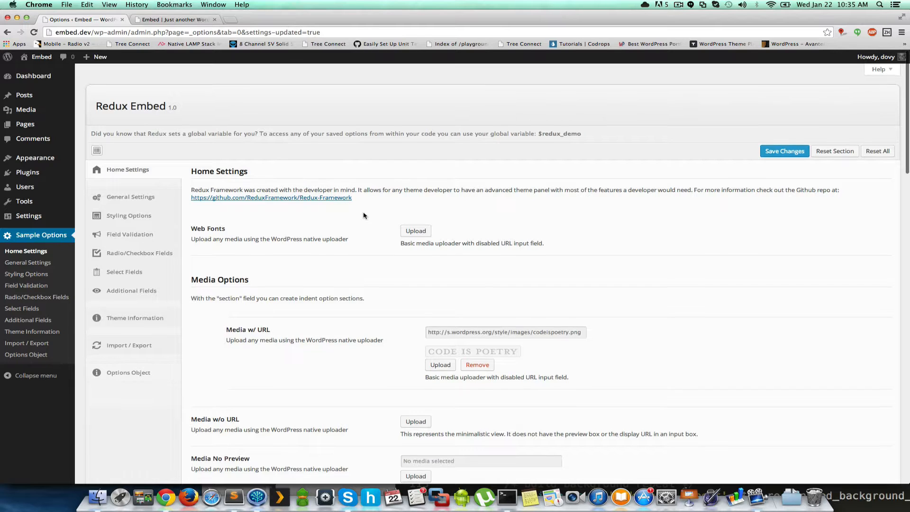
# - Assign the vintage portrait photo from the Media Library to the Web Fonts media field
pyautogui.scroll(-3)
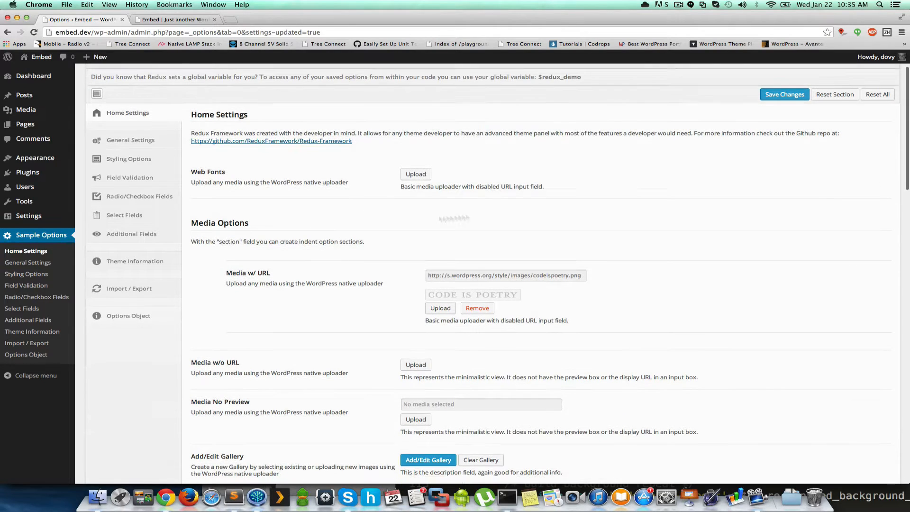
pyautogui.moveTo(415, 174)
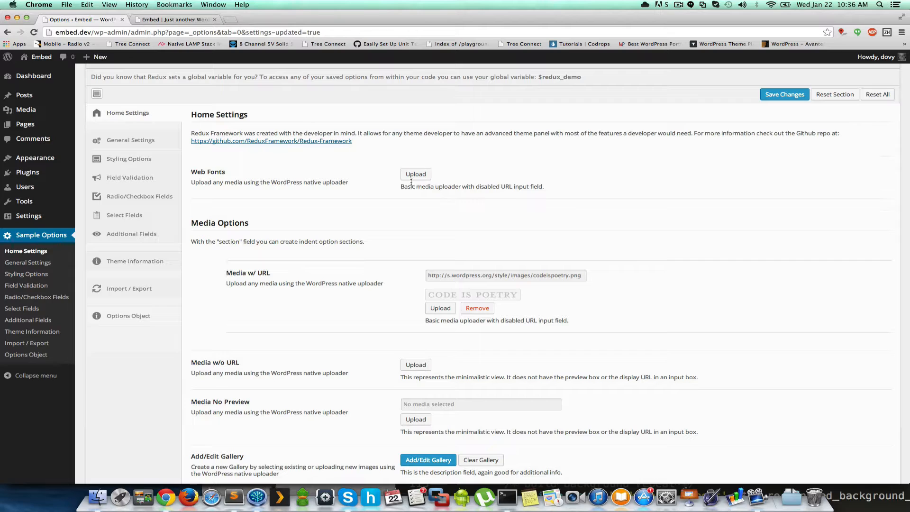
pyautogui.moveTo(526, 293)
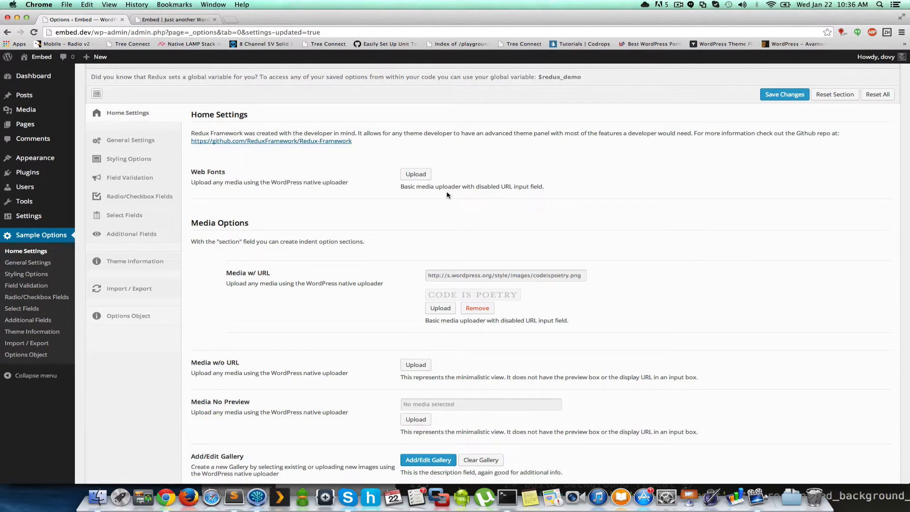
pyautogui.click(415, 174)
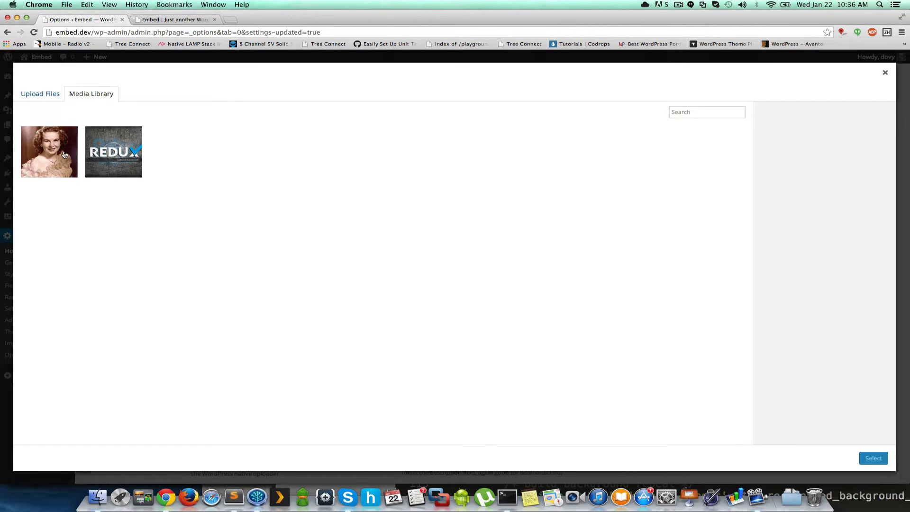
pyautogui.click(48, 152)
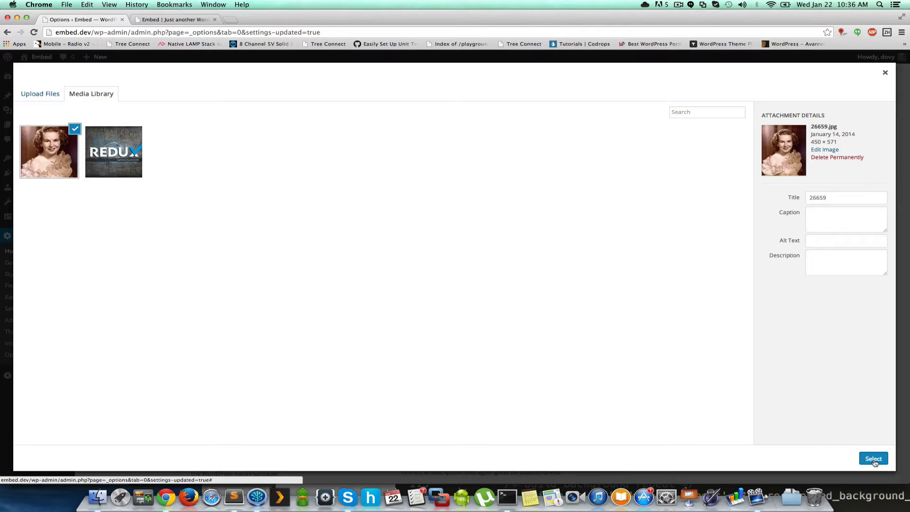
pyautogui.click(873, 459)
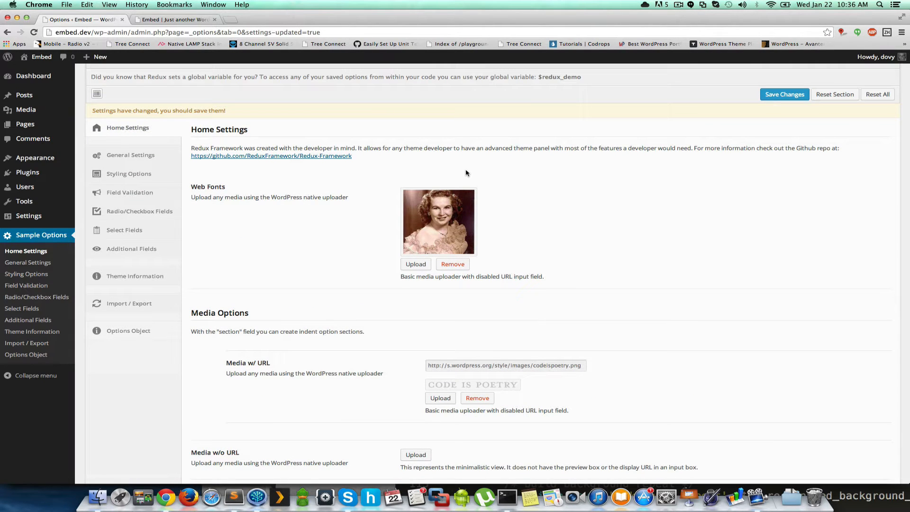
pyautogui.scroll(-3)
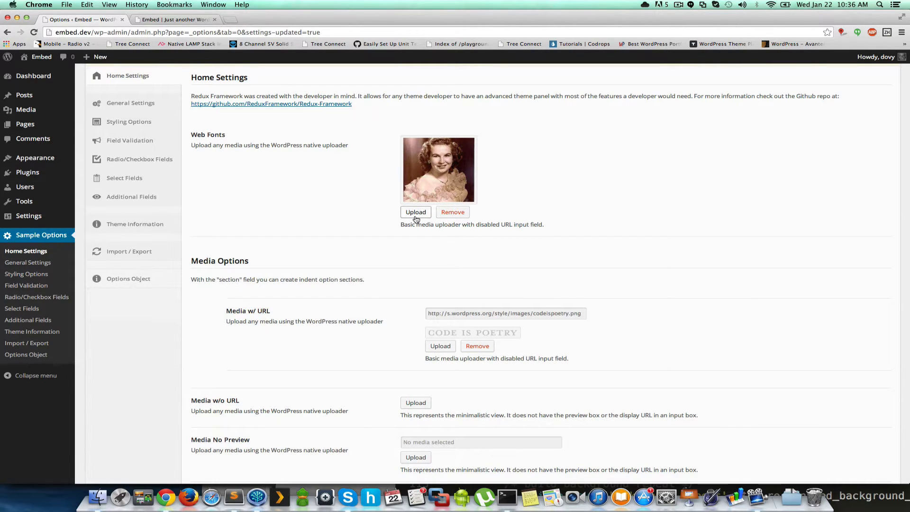
pyautogui.scroll(-3)
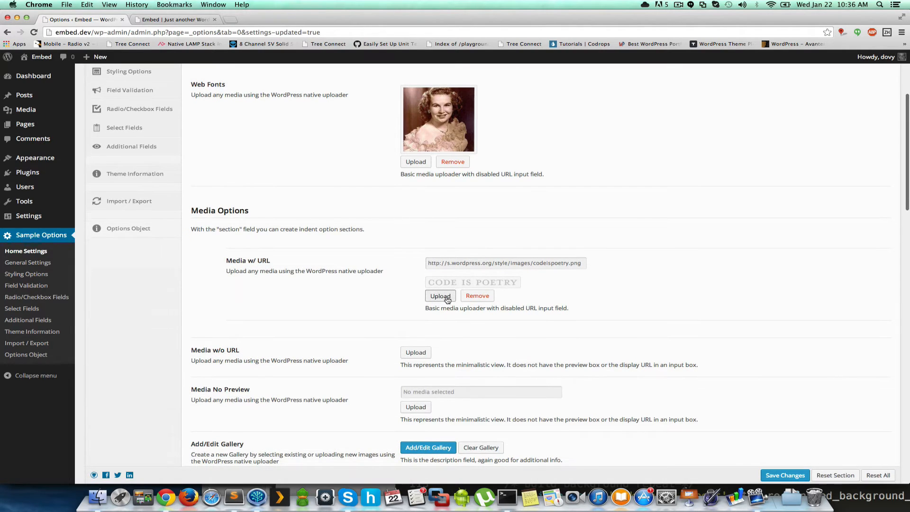
# - Assign the REDUX image to the Media w/ URL field and review the remaining media fields
pyautogui.click(439, 295)
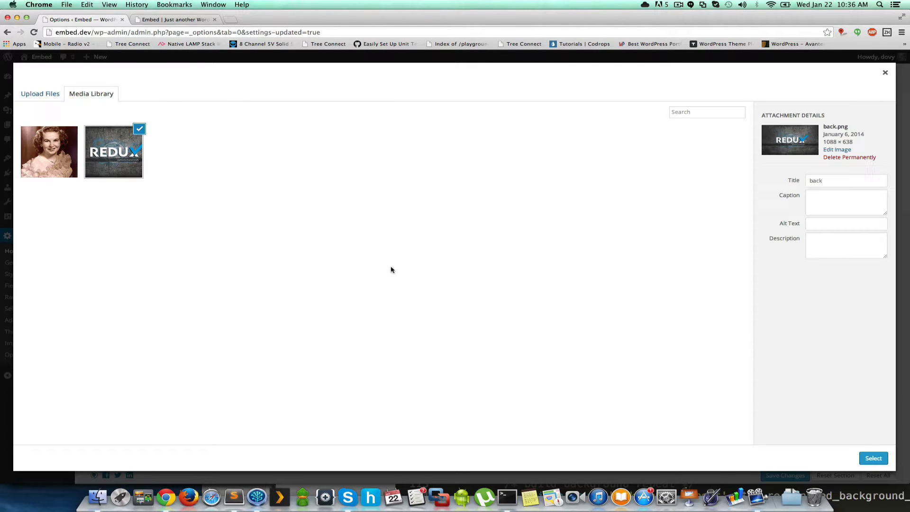
pyautogui.click(873, 458)
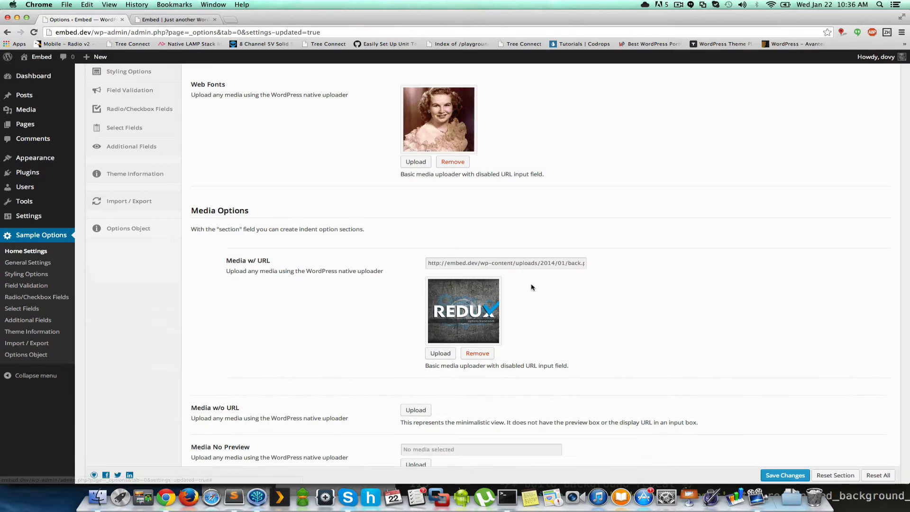
pyautogui.scroll(-3)
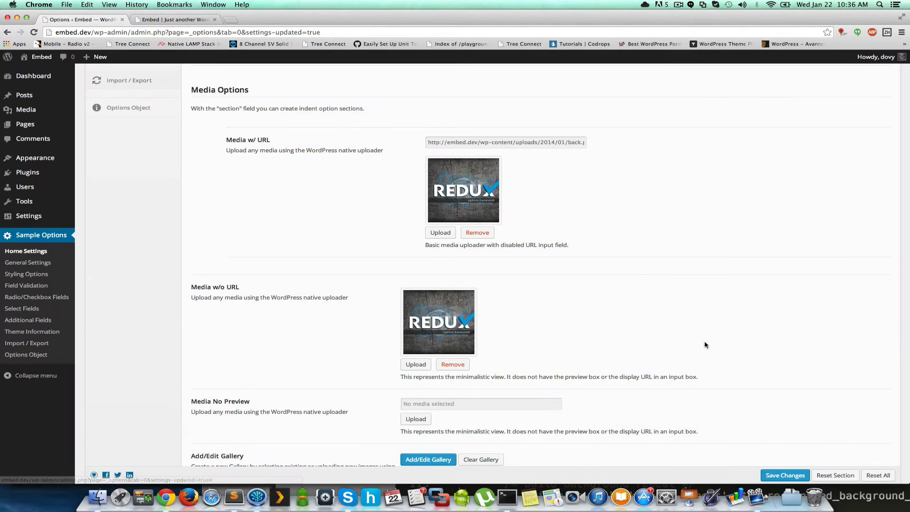
pyautogui.scroll(-3)
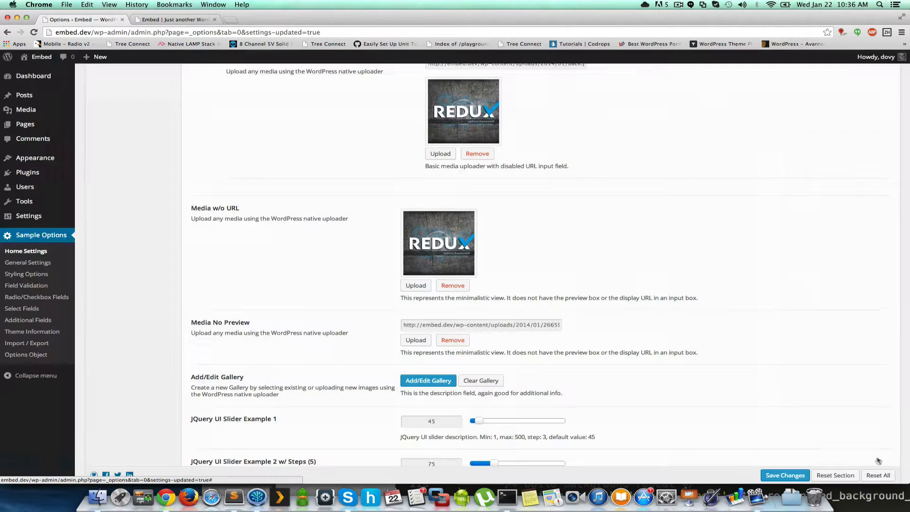
pyautogui.scroll(-3)
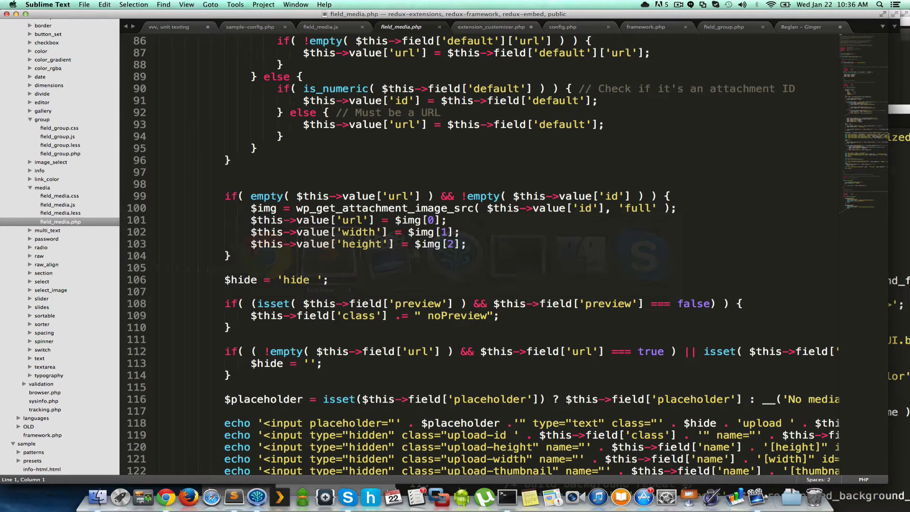
# - Scroll through the webFonts, media, media-nourl and media-nopreview field arrays in sample-config.php
pyautogui.scroll(-3)
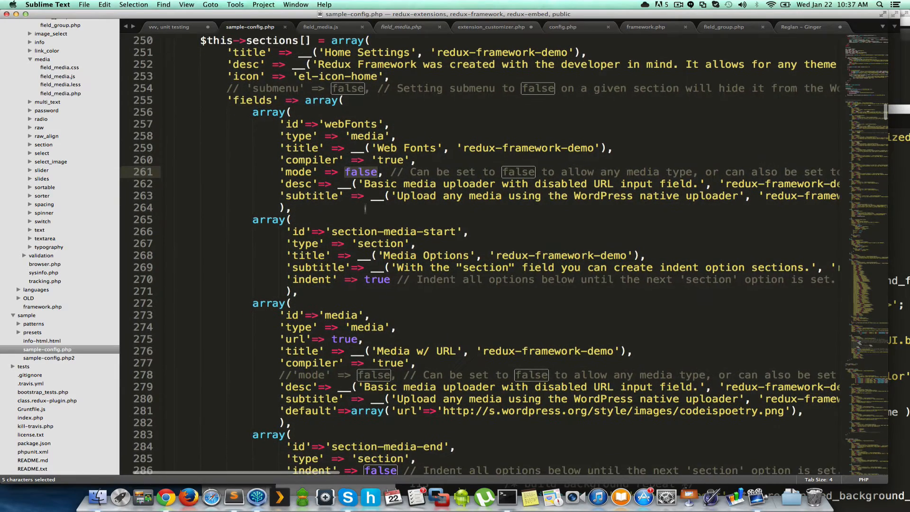
pyautogui.scroll(-3)
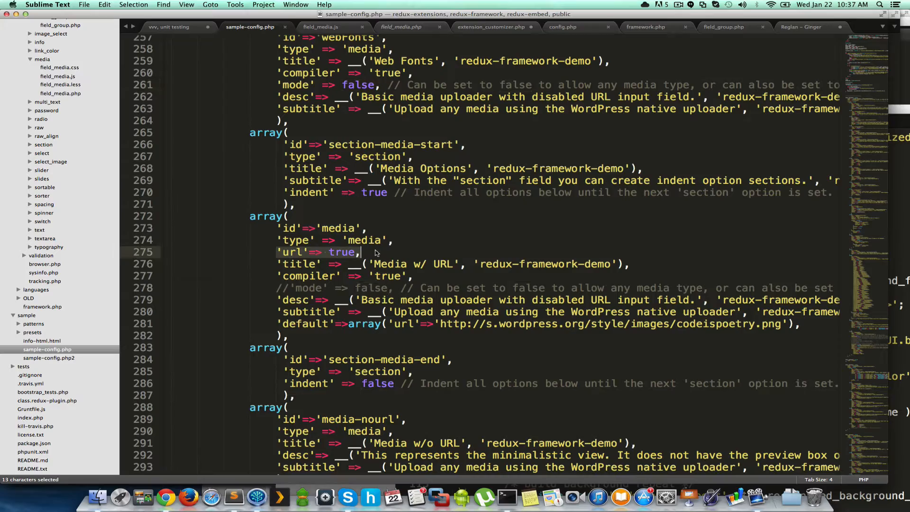
pyautogui.scroll(-3)
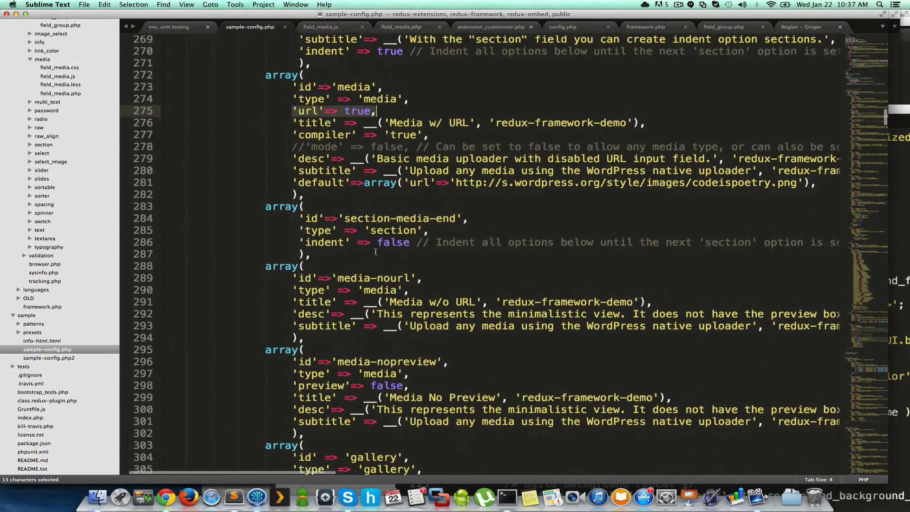
pyautogui.scroll(-3)
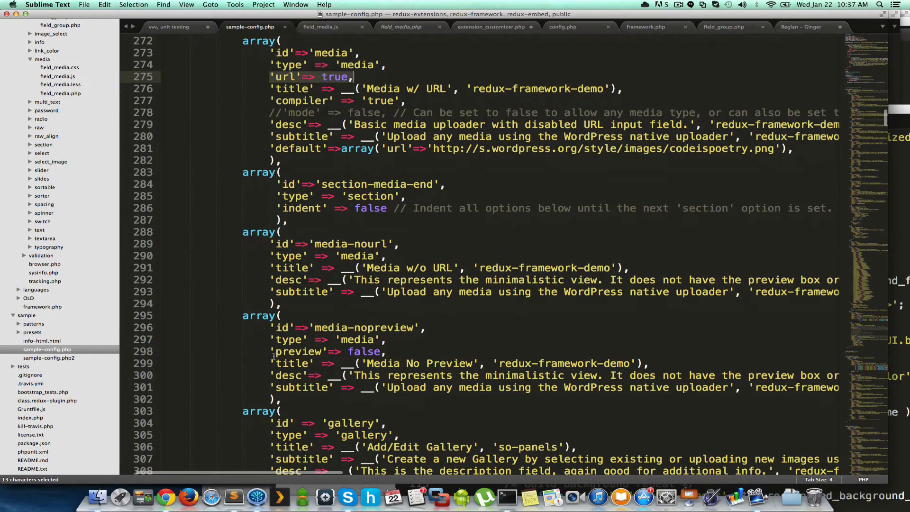
pyautogui.scroll(-3)
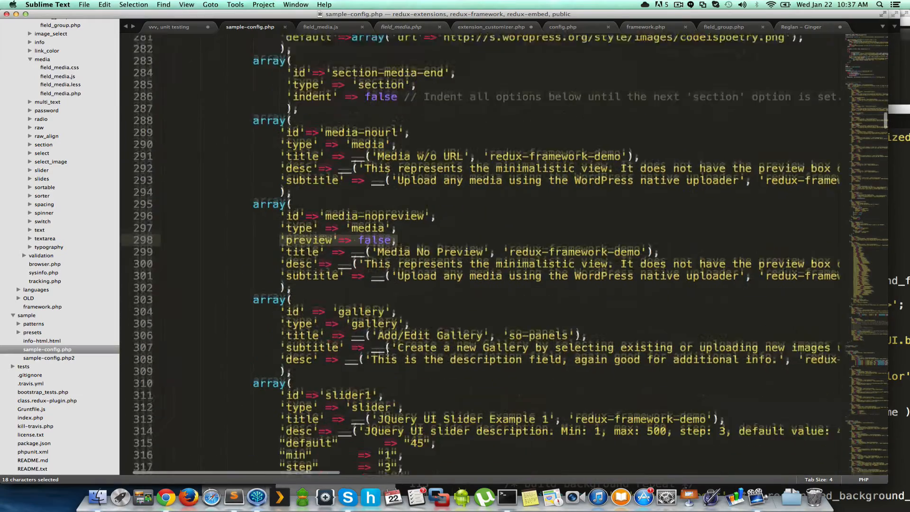
pyautogui.scroll(3)
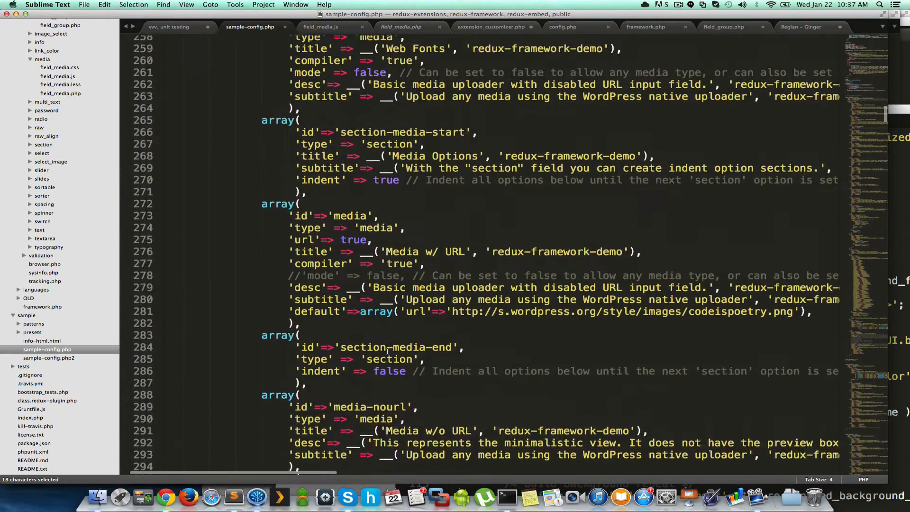
pyautogui.scroll(3)
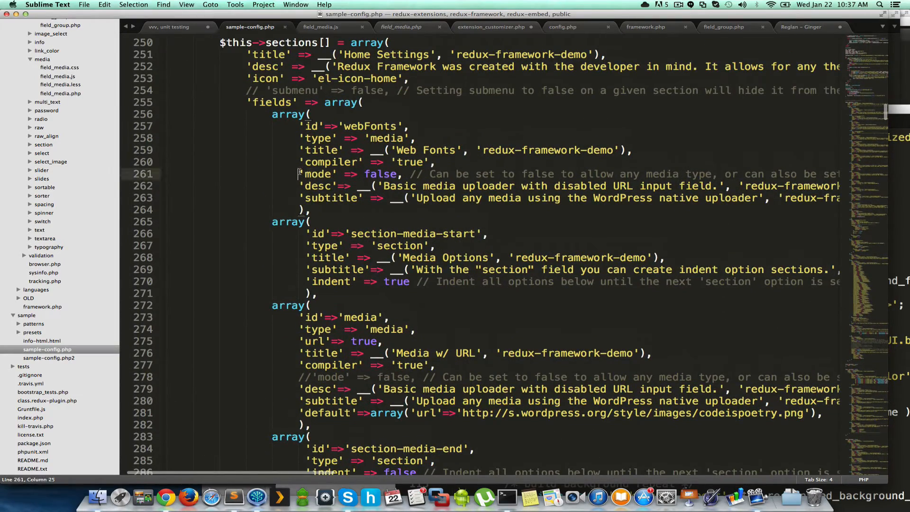
pyautogui.moveTo(299, 173); pyautogui.dragTo(401, 173)
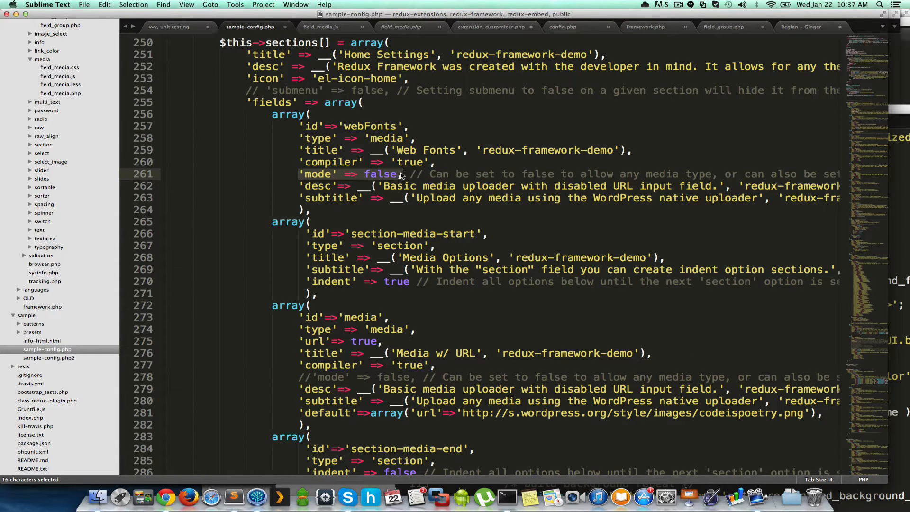
pyautogui.doubleClick(380, 174)
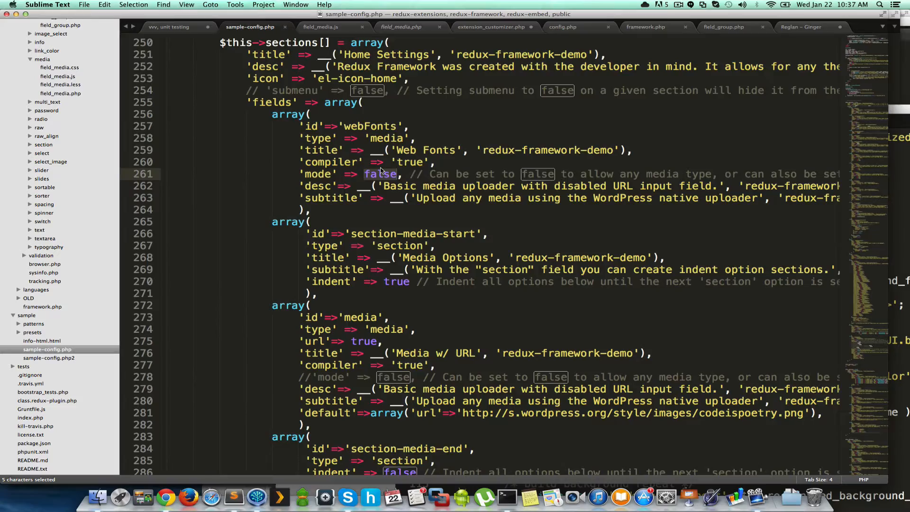
pyautogui.hscroll(3)
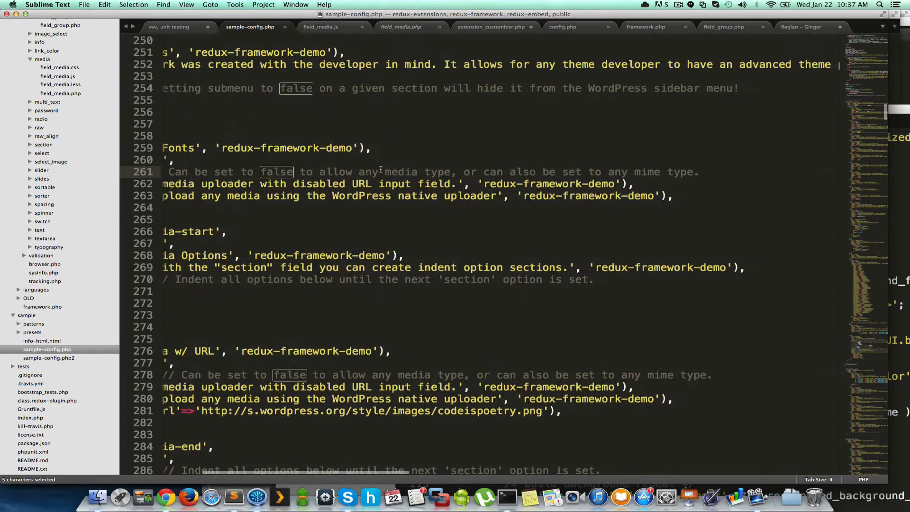
pyautogui.hscroll(-3)
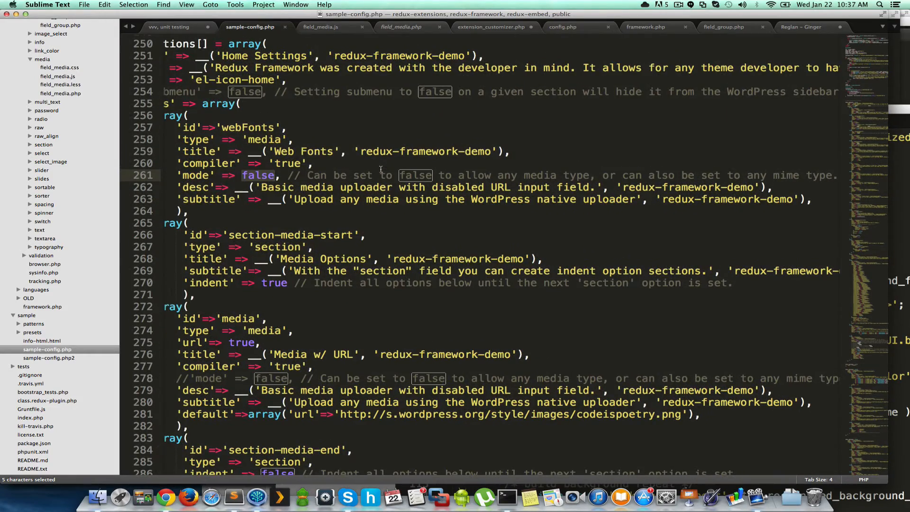
pyautogui.hscroll(-3)
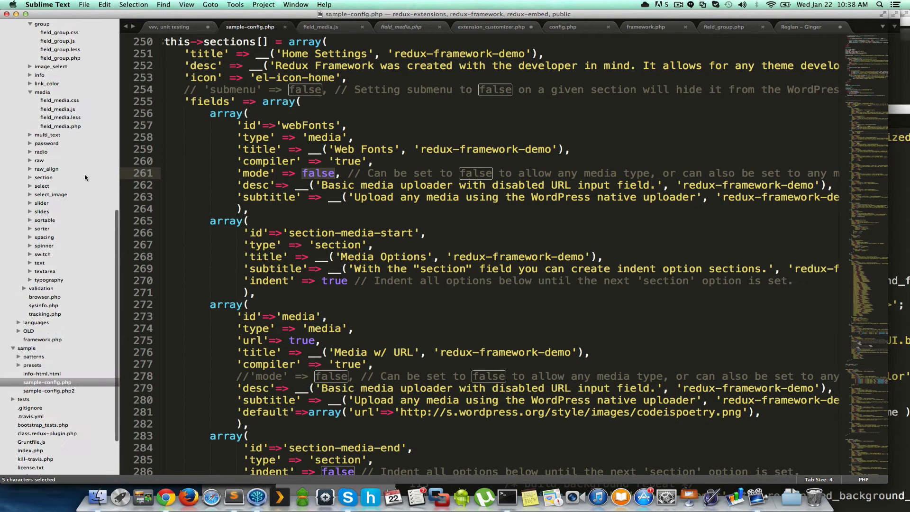
pyautogui.moveTo(82, 129)
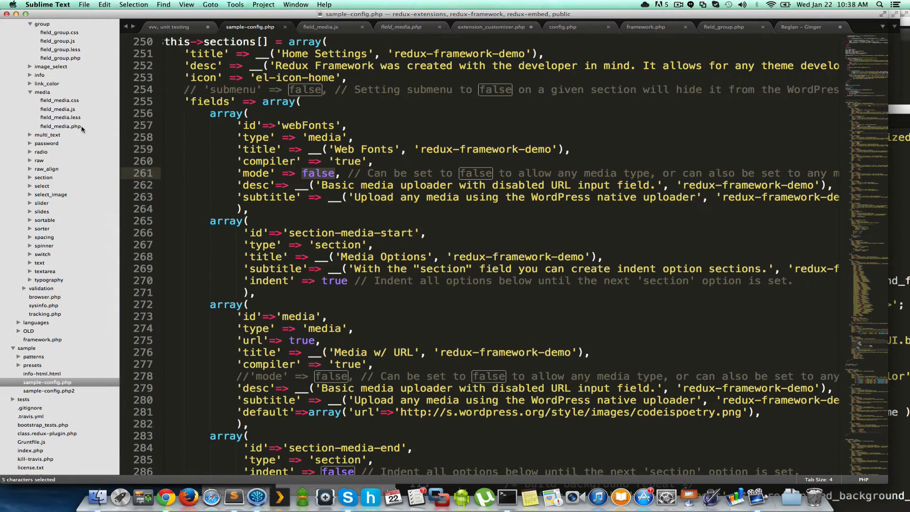
# - Read through field_media.php's render() function with its id, url, width, height and thumbnail defaults
pyautogui.click(400, 27)
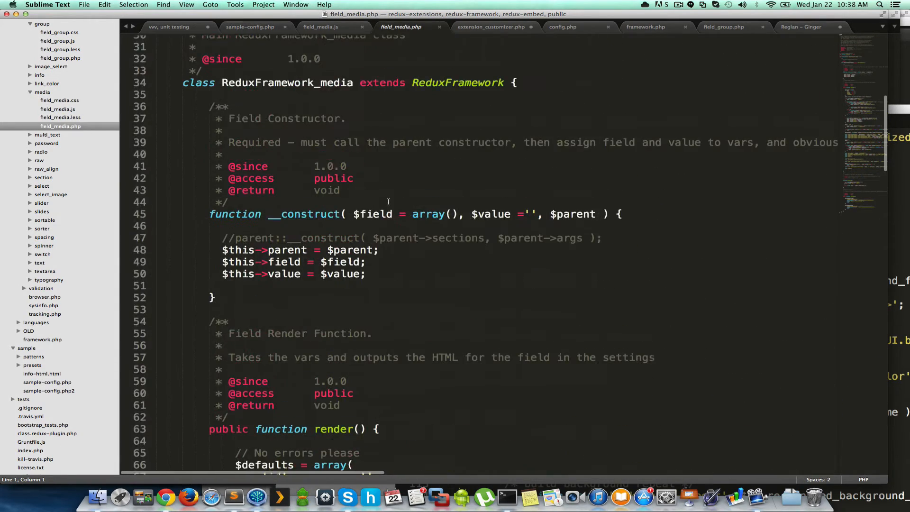
pyautogui.scroll(-3)
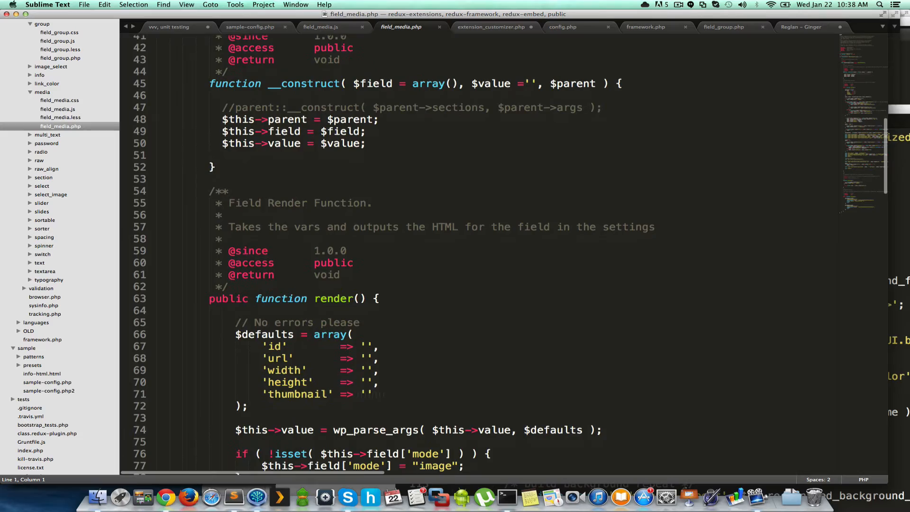
pyautogui.scroll(-3)
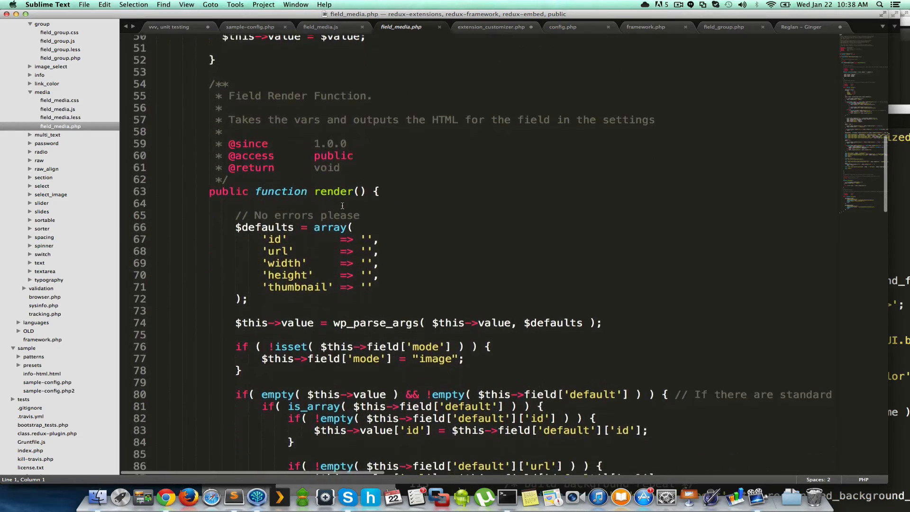
pyautogui.scroll(-3)
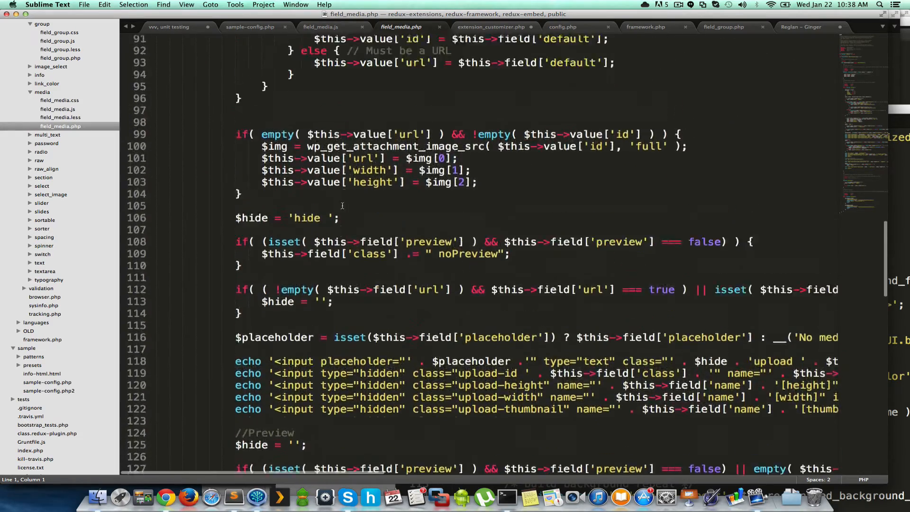
pyautogui.scroll(3)
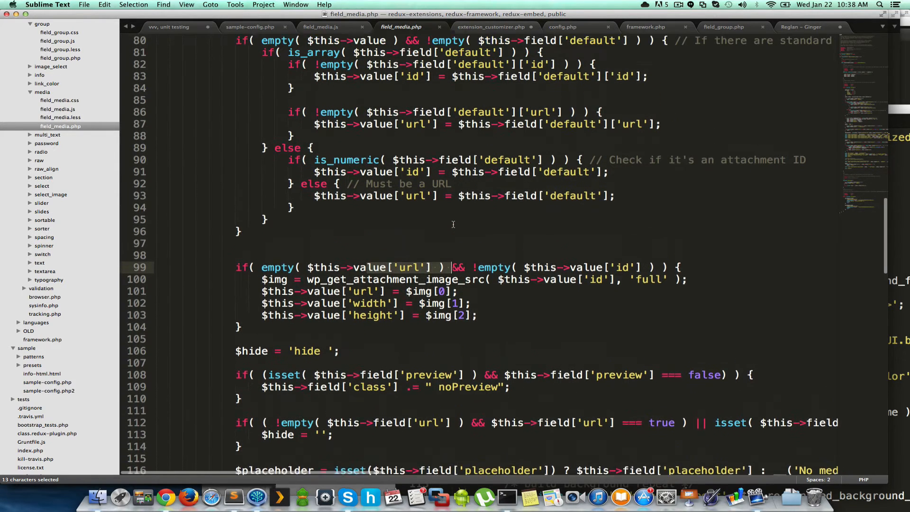
pyautogui.scroll(-3)
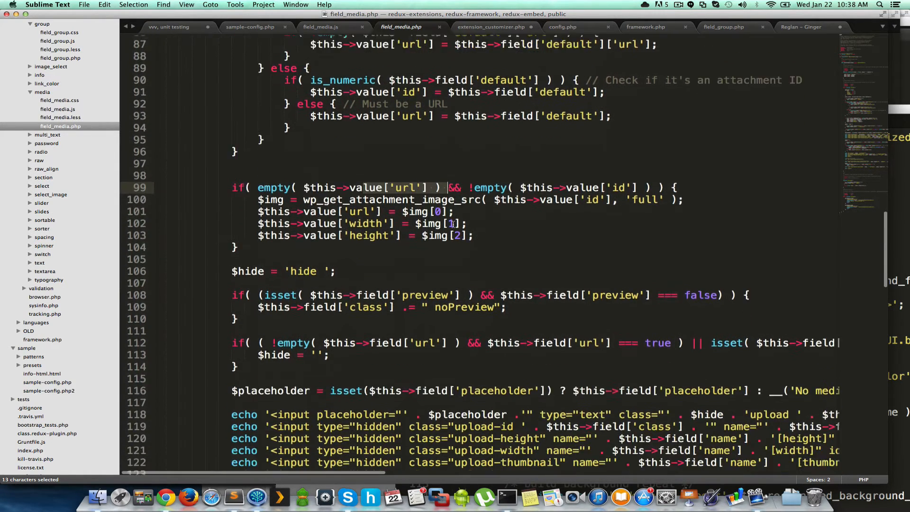
pyautogui.scroll(-3)
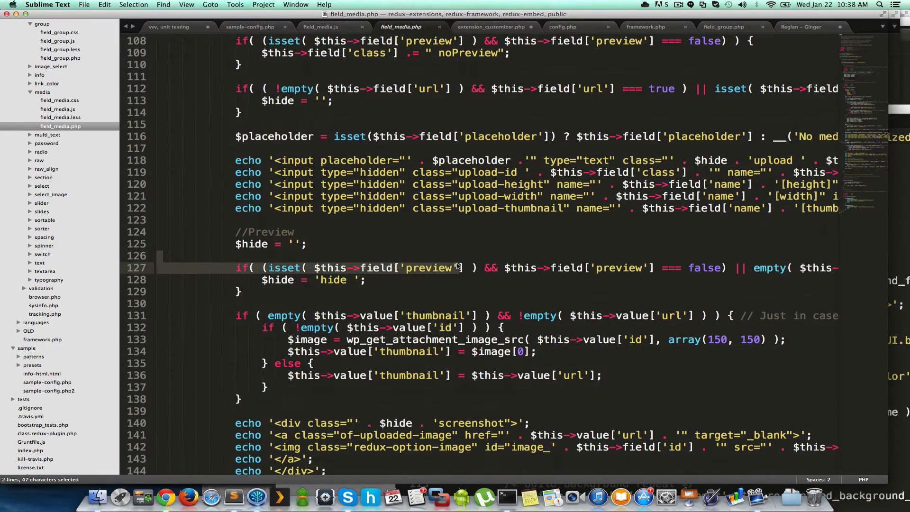
pyautogui.scroll(-3)
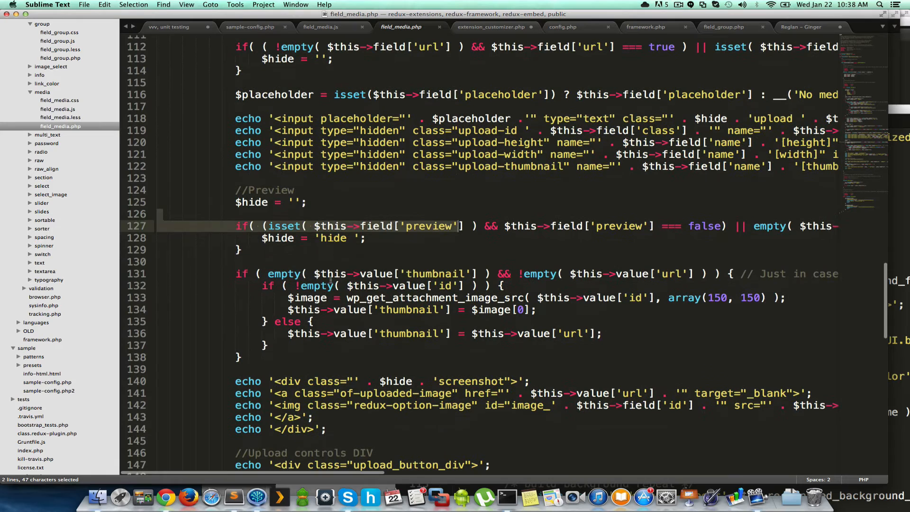
pyautogui.scroll(-3)
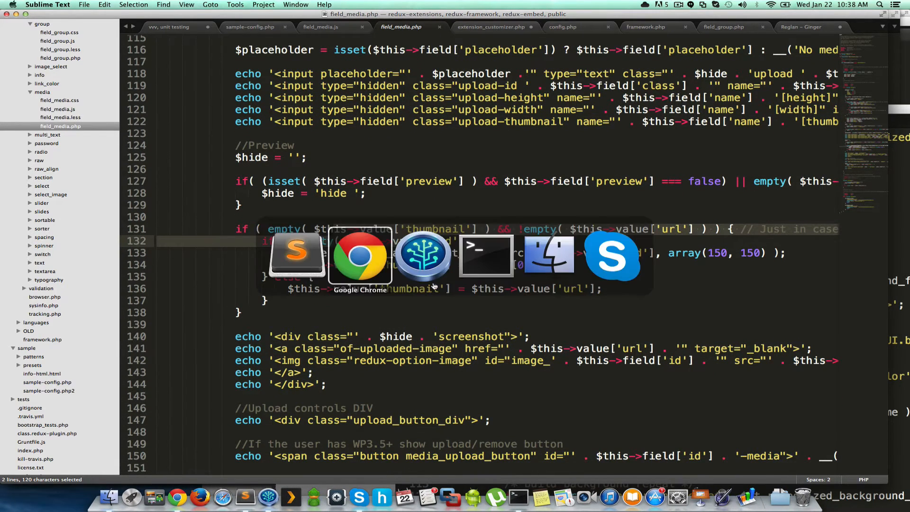
# - Save the media settings on the Options page and view the printed array on embed.dev
pyautogui.click(360, 254)
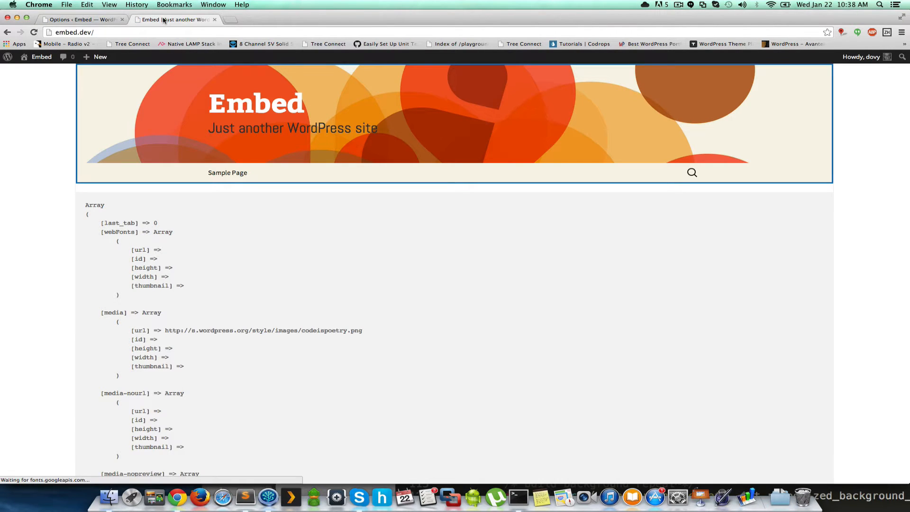
pyautogui.click(82, 19)
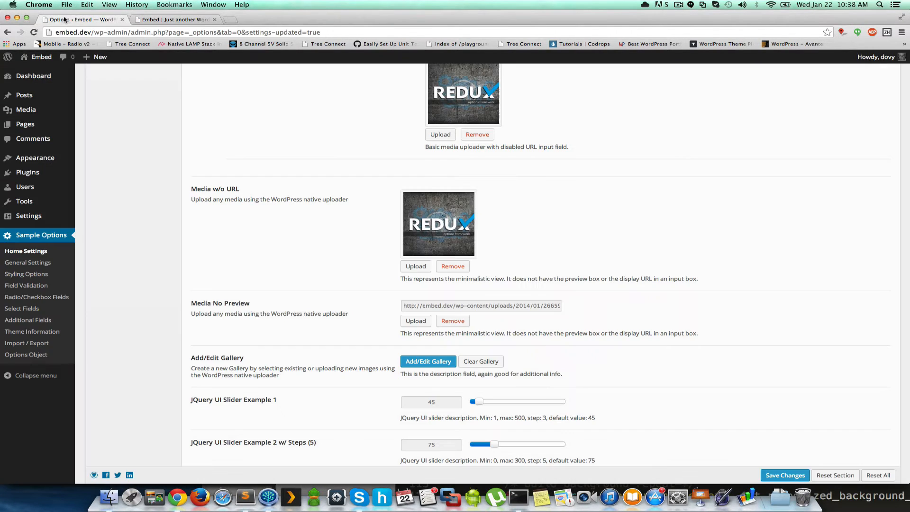
pyautogui.click(784, 475)
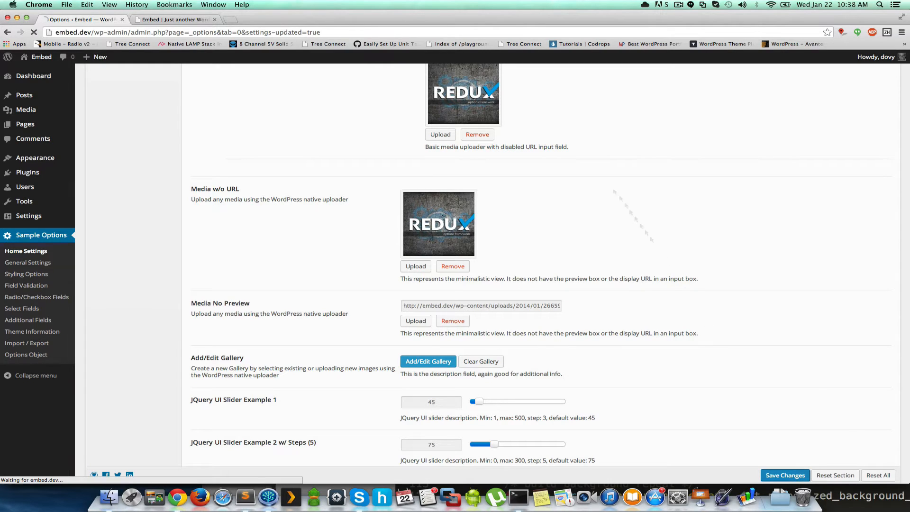
pyautogui.click(175, 19)
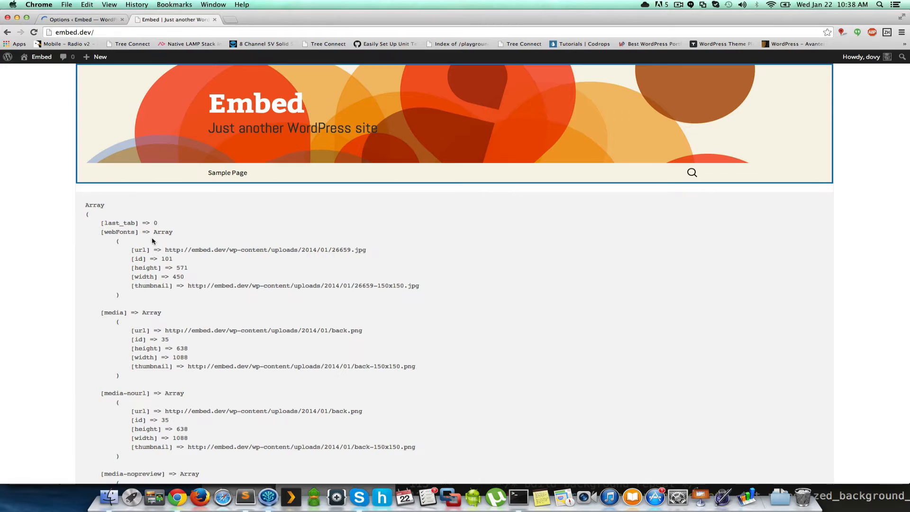
pyautogui.doubleClick(113, 312)
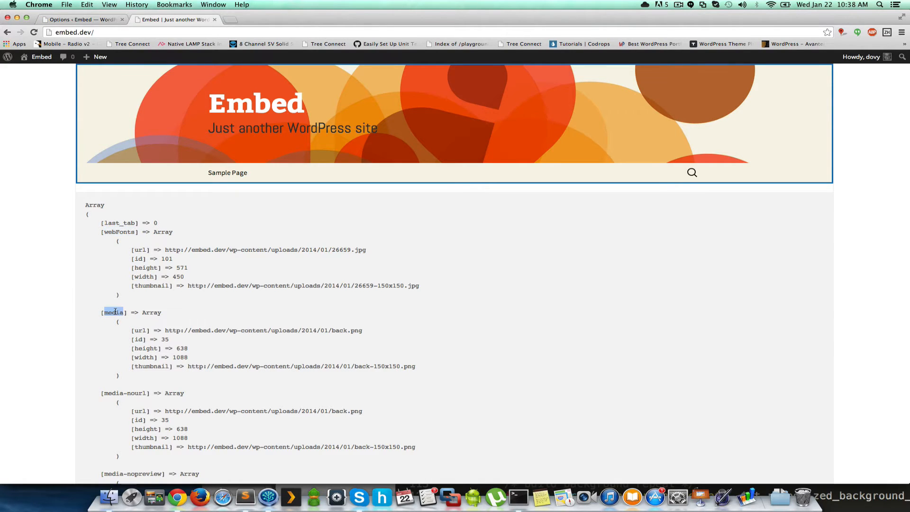
pyautogui.scroll(-3)
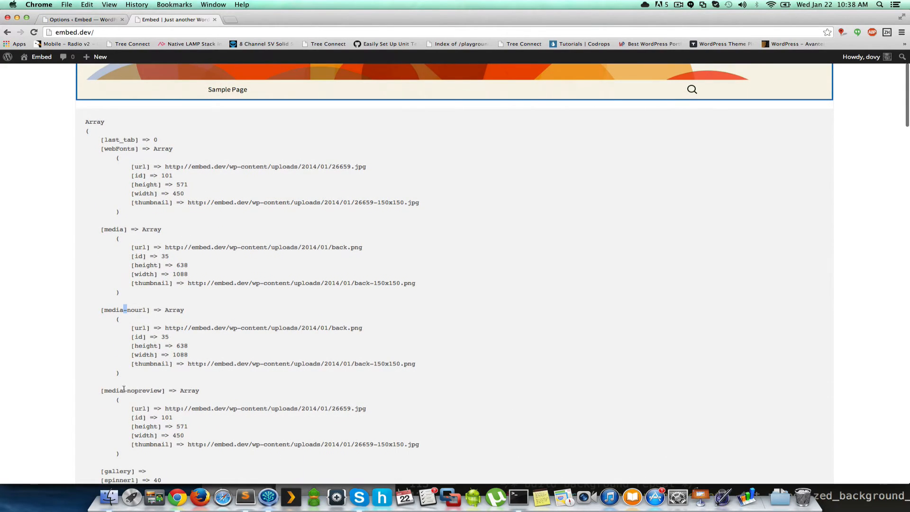
pyautogui.doubleClick(144, 390)
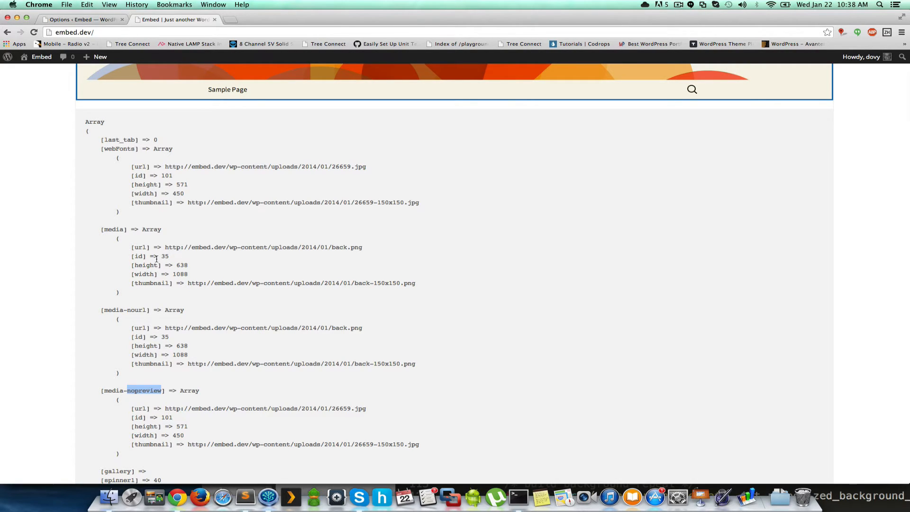
pyautogui.moveTo(165, 167)
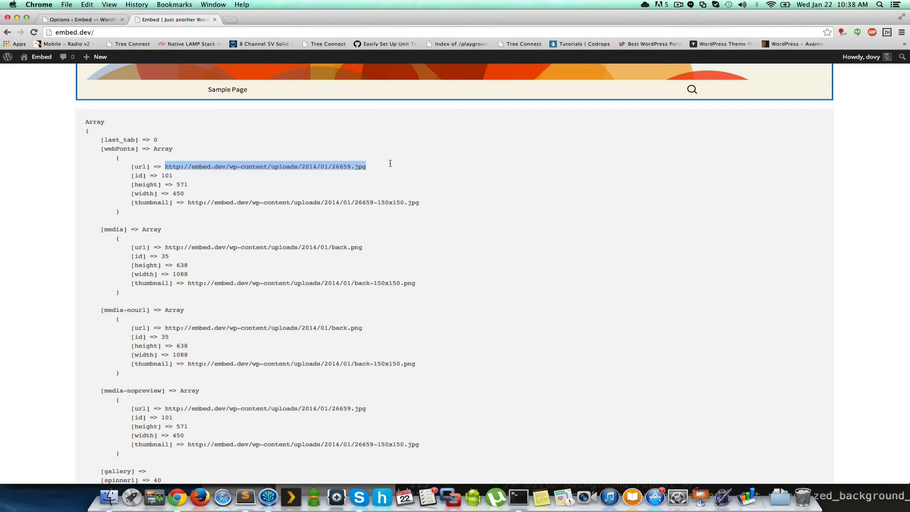
pyautogui.moveTo(110, 145)
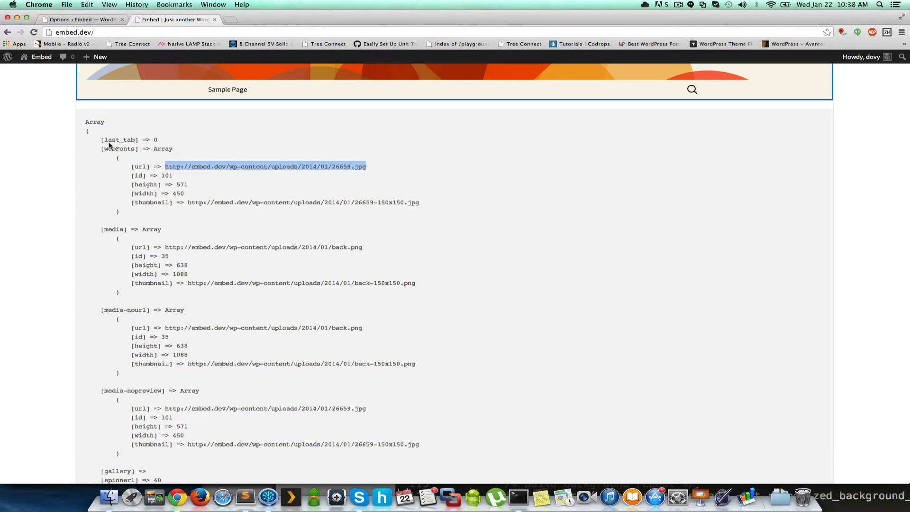
pyautogui.moveTo(126, 173)
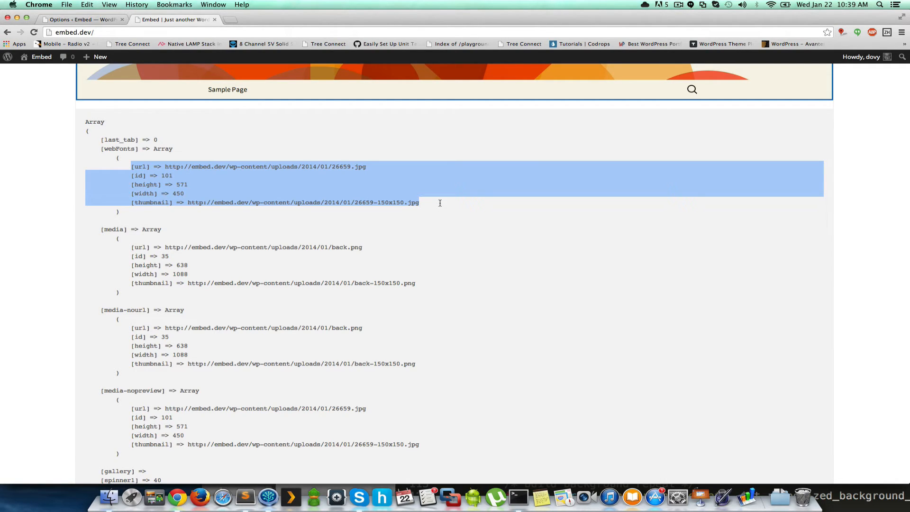
pyautogui.click(439, 203)
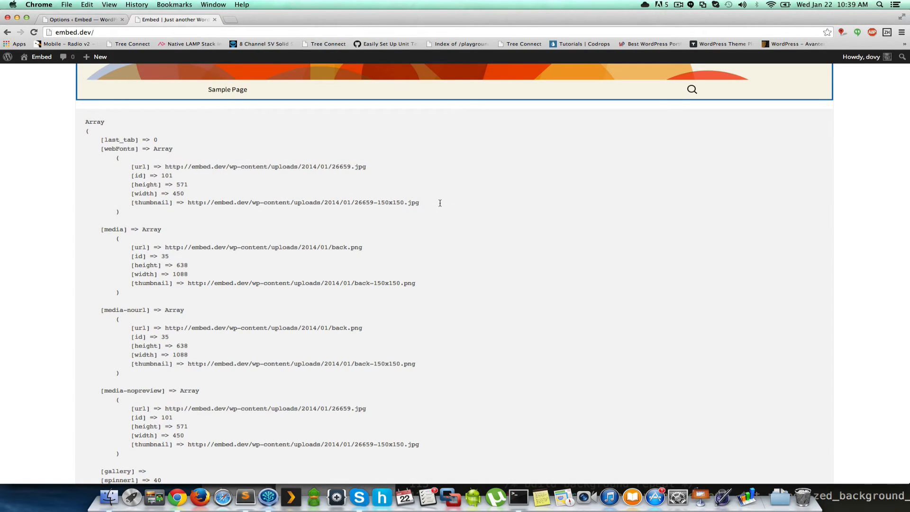
pyautogui.moveTo(227, 226)
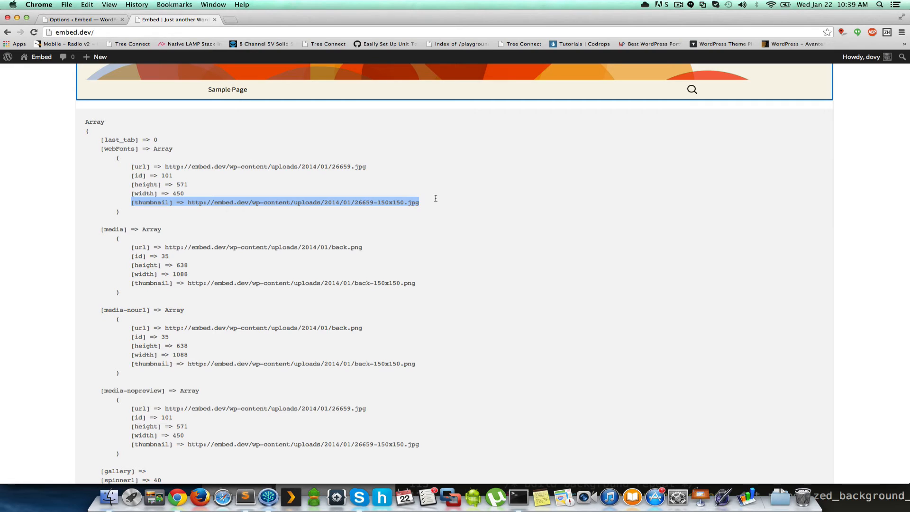
pyautogui.moveTo(153, 164)
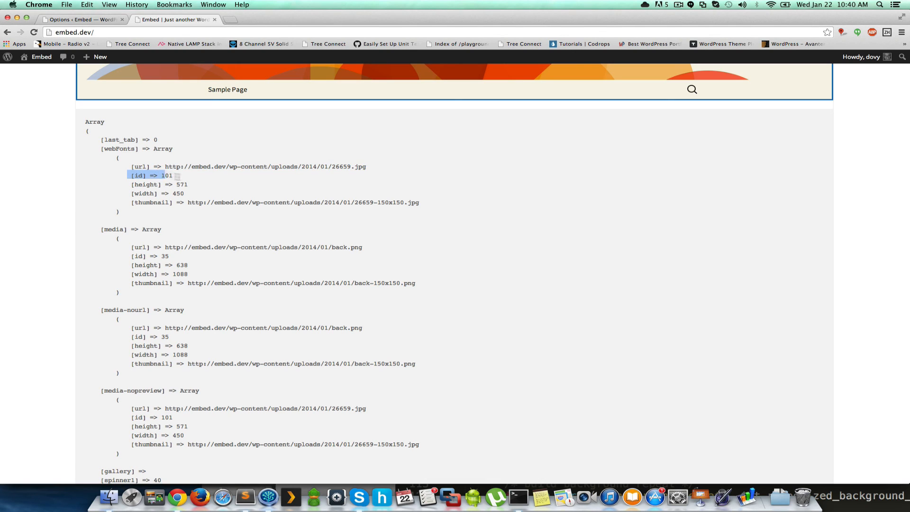
pyautogui.click(195, 177)
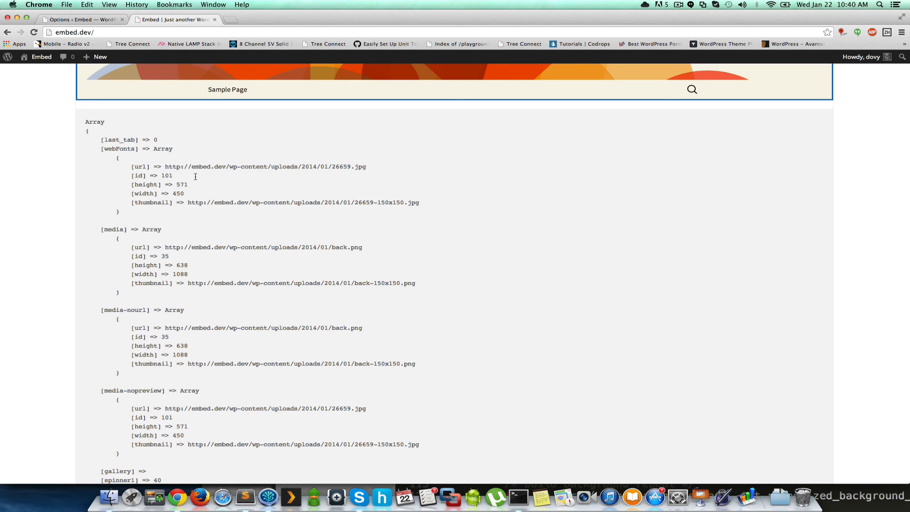
pyautogui.moveTo(136, 167); pyautogui.dragTo(170, 175)
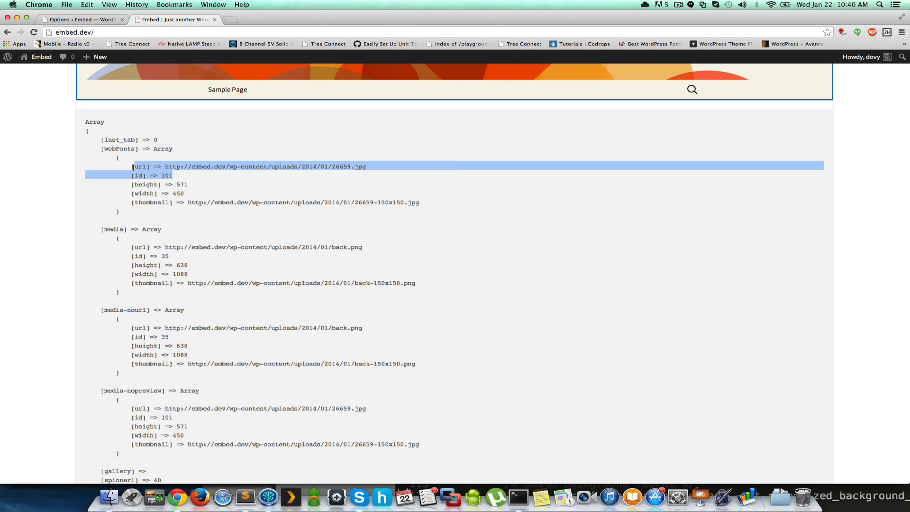
pyautogui.click(215, 185)
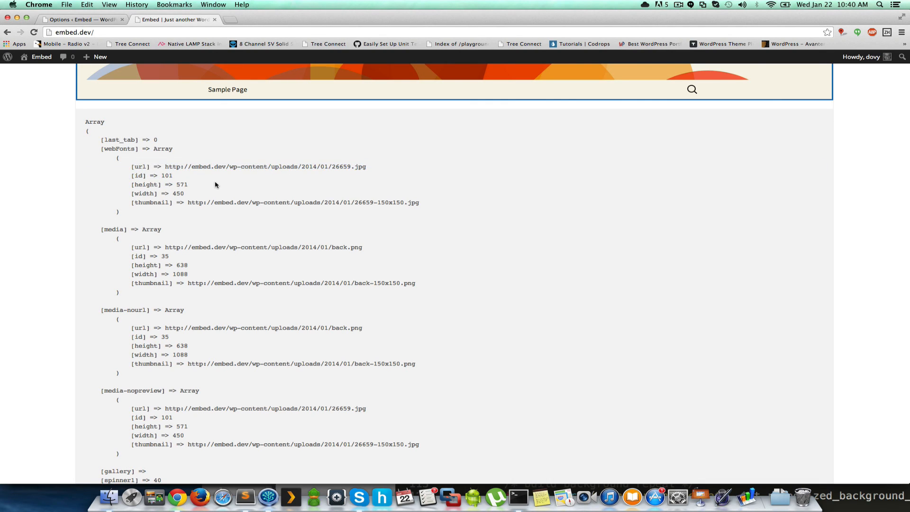